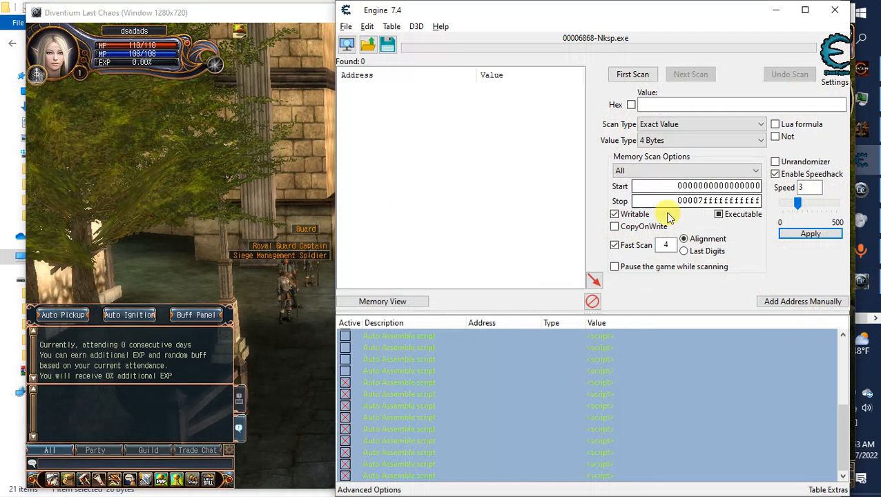
Toggle Enable Speedhack off and on again, then apply a speed of 5.
left_click(774, 174)
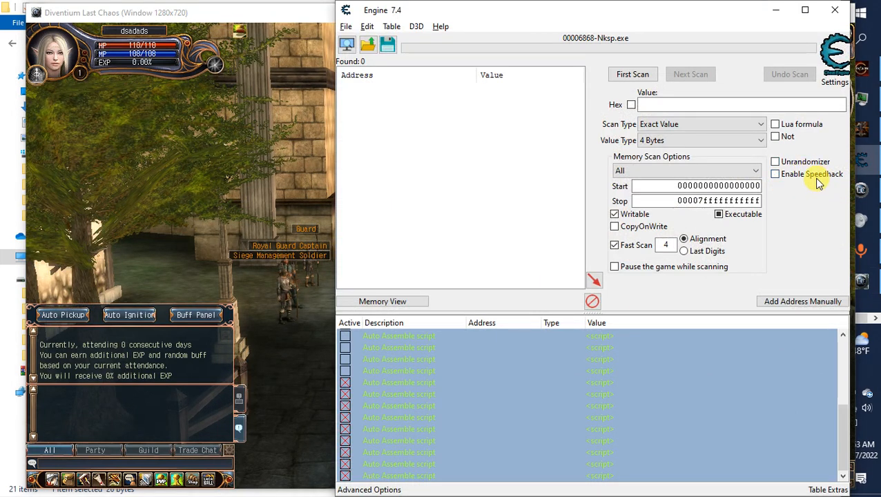
left_click(774, 174)
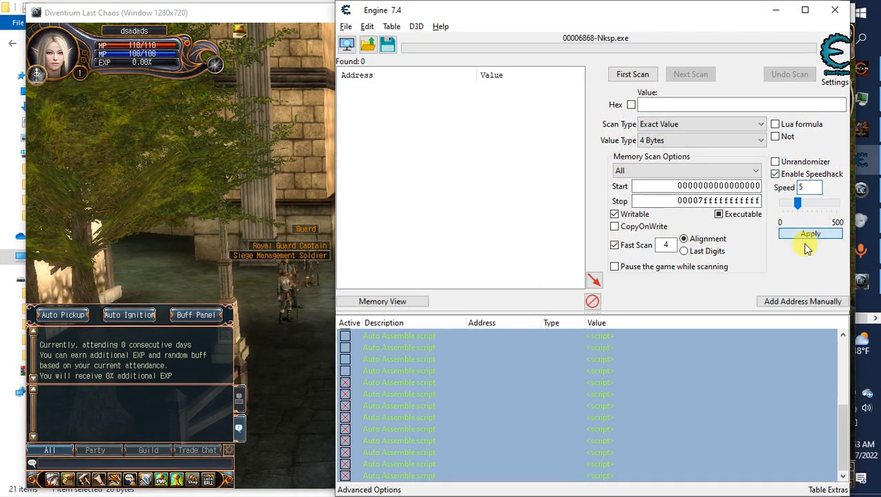
left_click(398, 405)
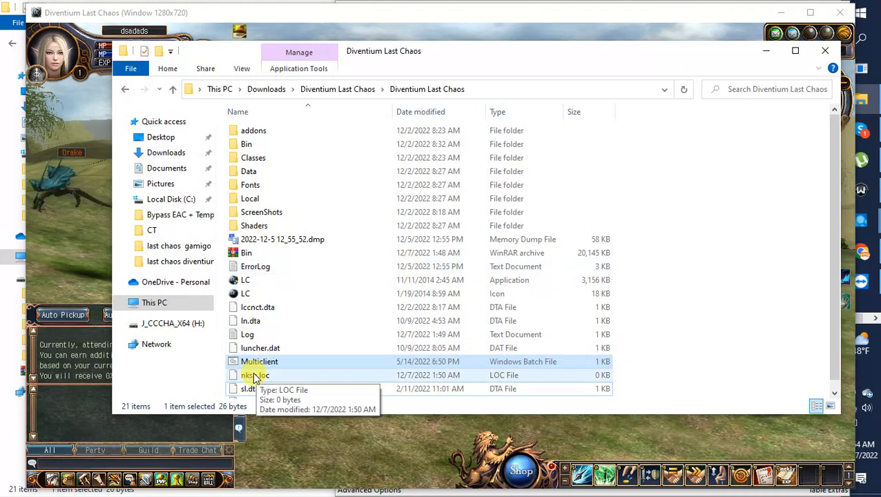
Launch a second game client from the Multiclient file in the Diventium Last Chaos folder.
double_click(259, 362)
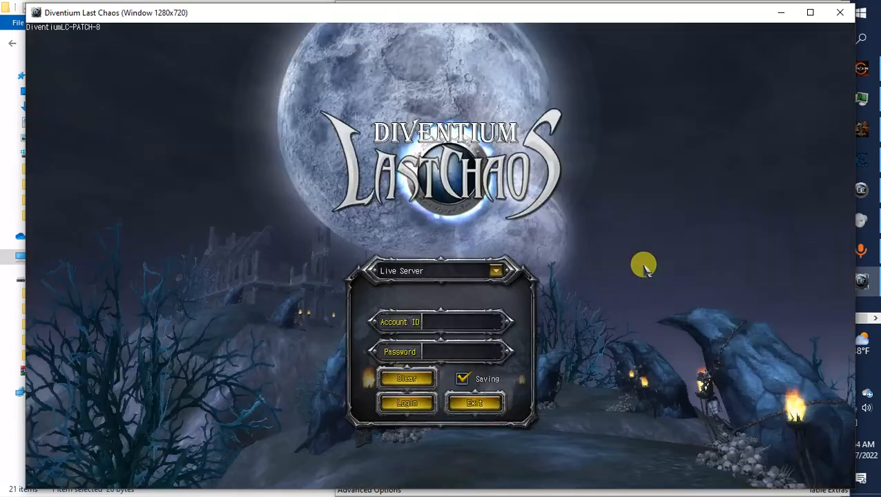
left_click(403, 403)
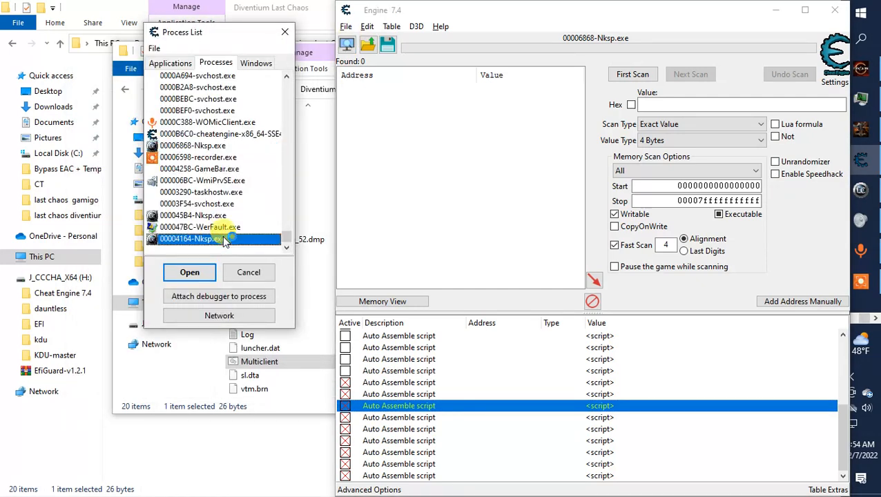
Attach Cheat Engine to process 00004164-Nksp.exe, confirming the active-scripts prompt with Yes.
left_click(189, 272)
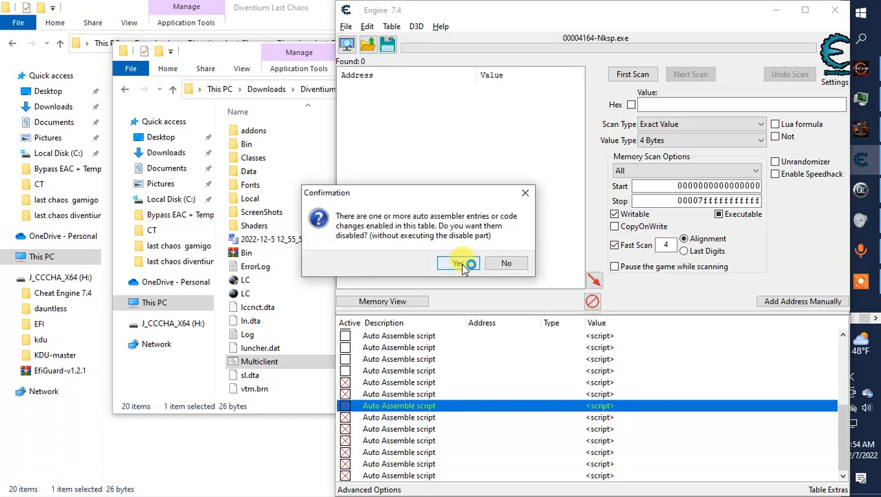
left_click(457, 263)
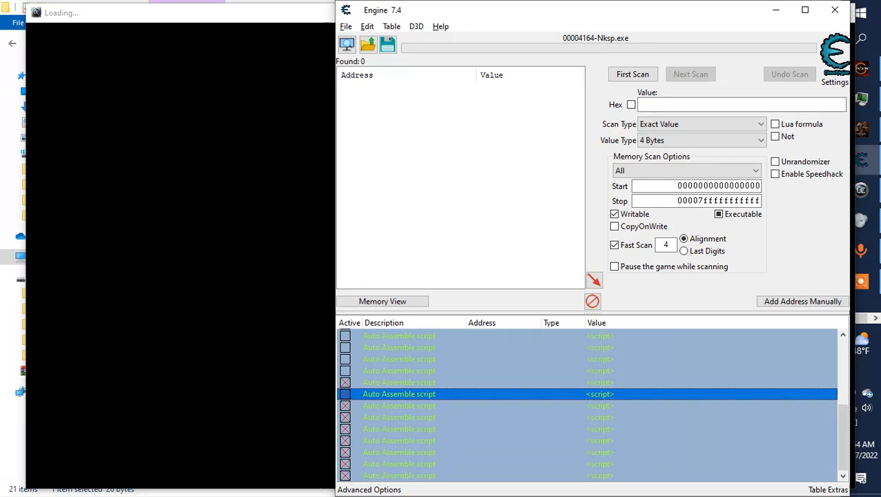
mouse_move(440, 306)
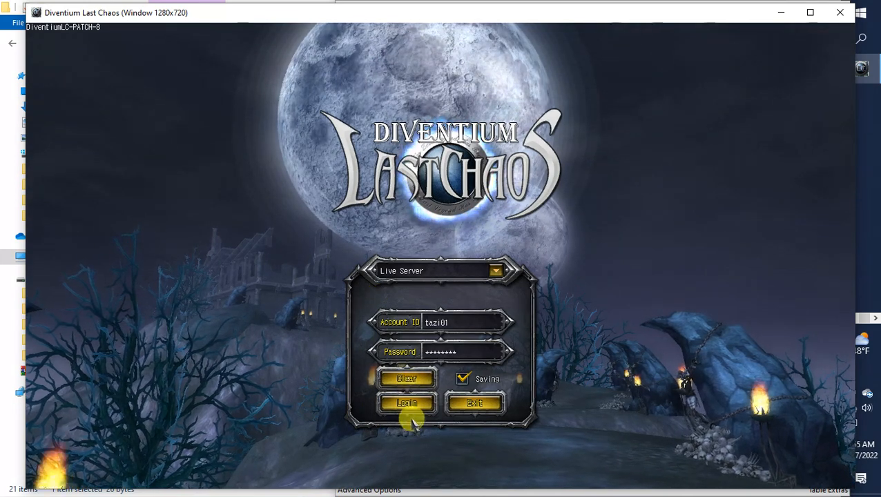
Log in to the live server and start the game with the level 1 Healer character.
left_click(406, 403)
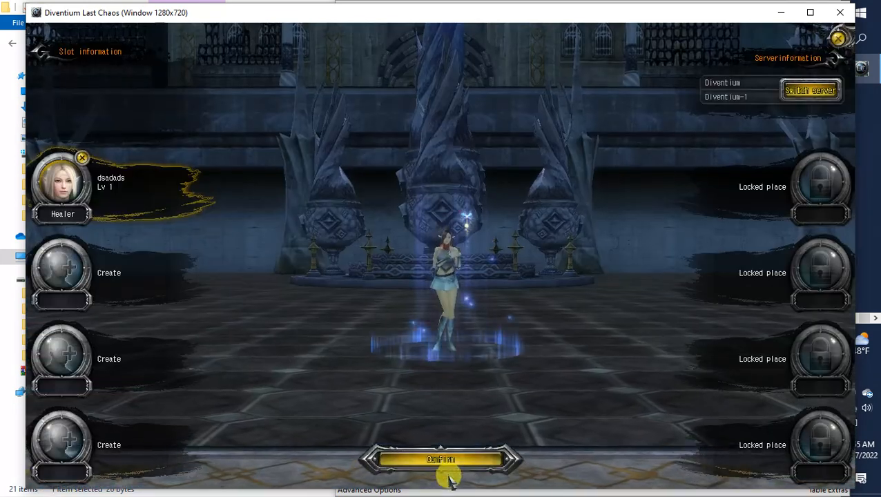
left_click(439, 456)
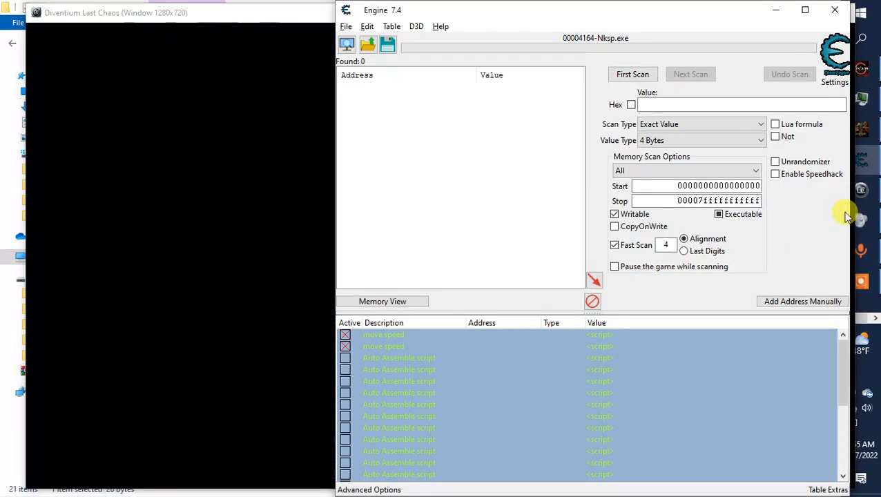
mouse_move(822, 174)
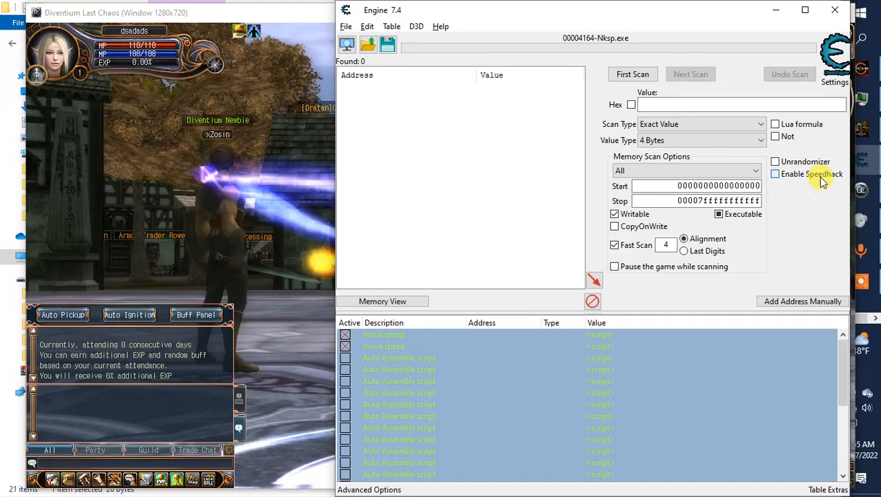
Enable the speedhack for the newly attached Nksp.exe client.
left_click(773, 174)
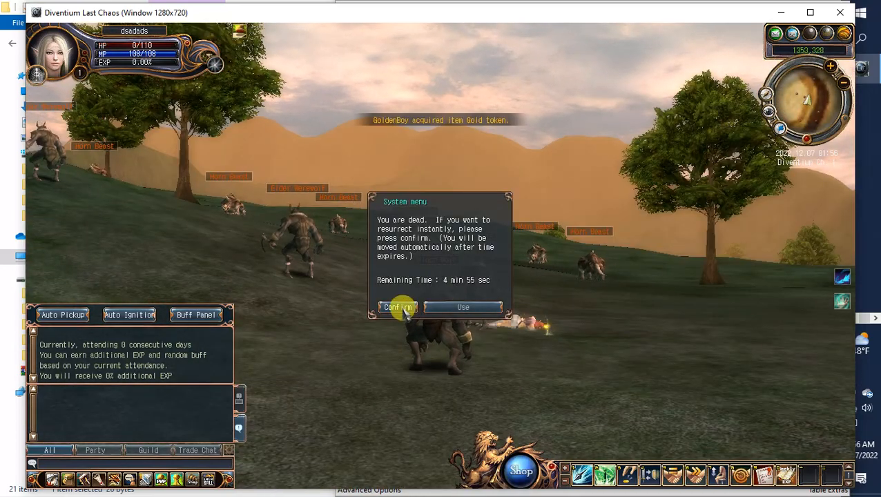
Confirm the death System menu to resurrect the Healer in town at full health.
left_click(398, 306)
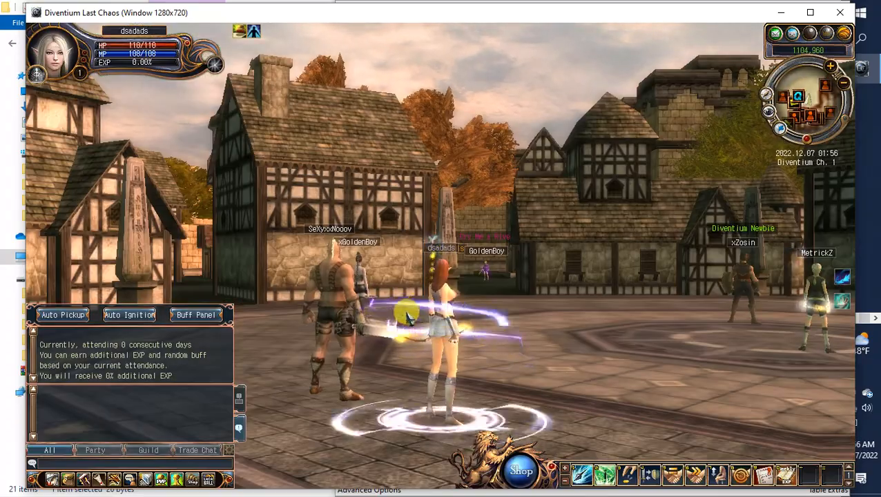